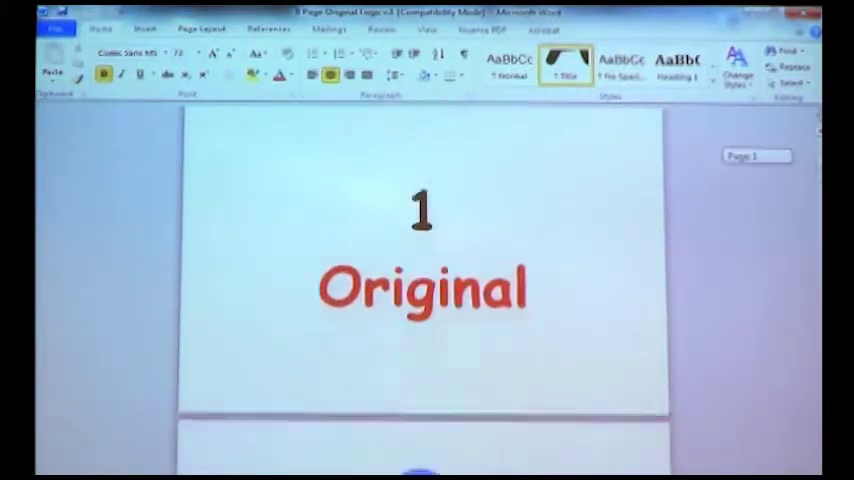
Scroll down through the eight document pages and back toward the top
{"action": "scroll", "scroll_direction": "down", "scroll_amount": 3}
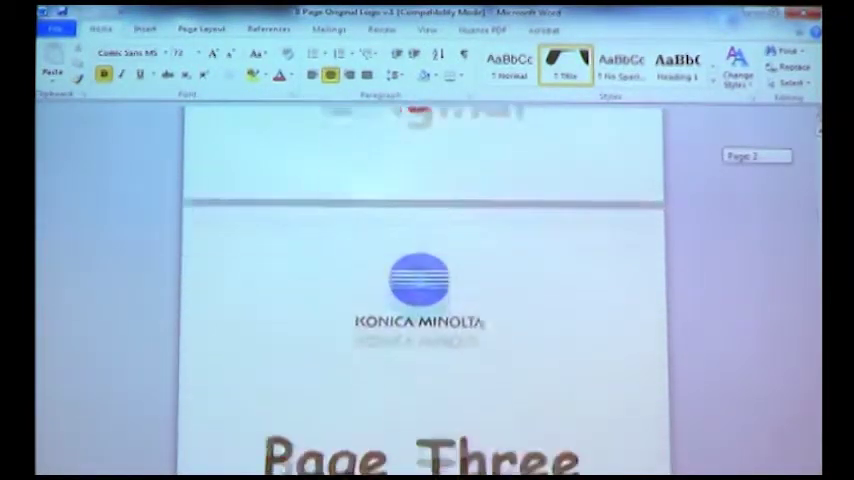
{"action": "scroll", "scroll_direction": "down", "scroll_amount": 3}
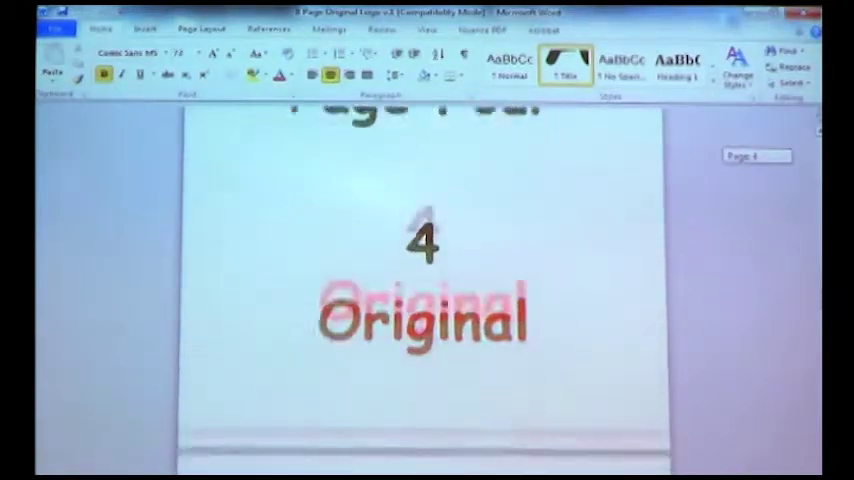
{"action": "scroll", "scroll_direction": "down", "scroll_amount": 3}
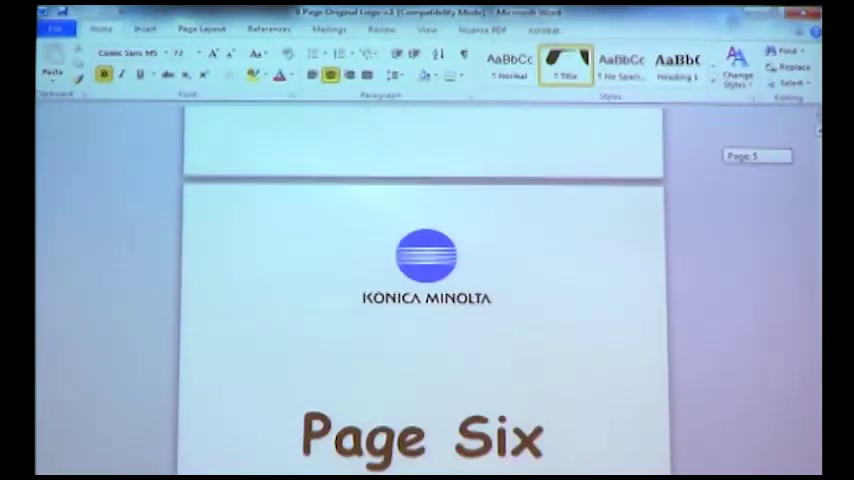
{"action": "scroll", "scroll_direction": "up", "scroll_amount": 3}
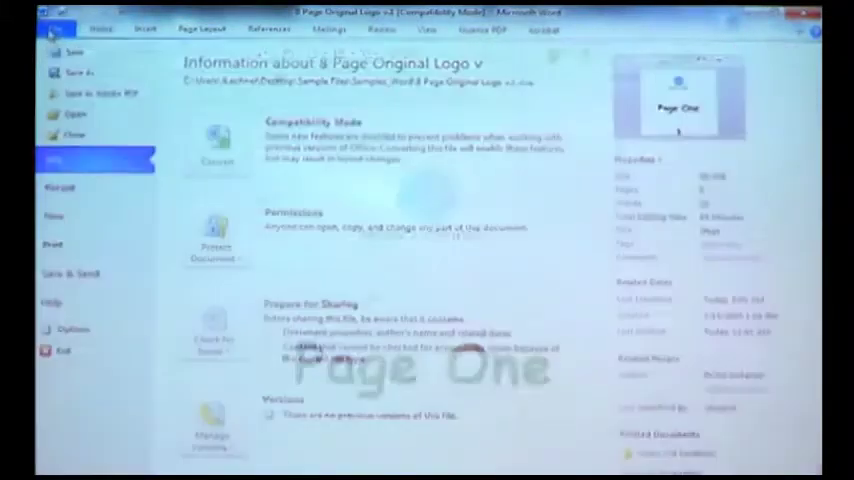
Go to Print and choose the C364e PCL printer as the destination
{"action": "left_click", "coordinate": [52, 246]}
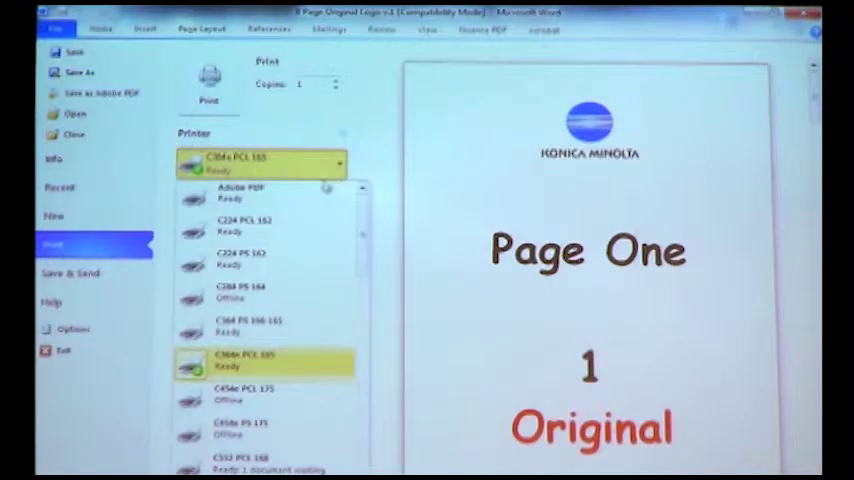
{"action": "scroll", "scroll_direction": "down", "scroll_amount": 3}
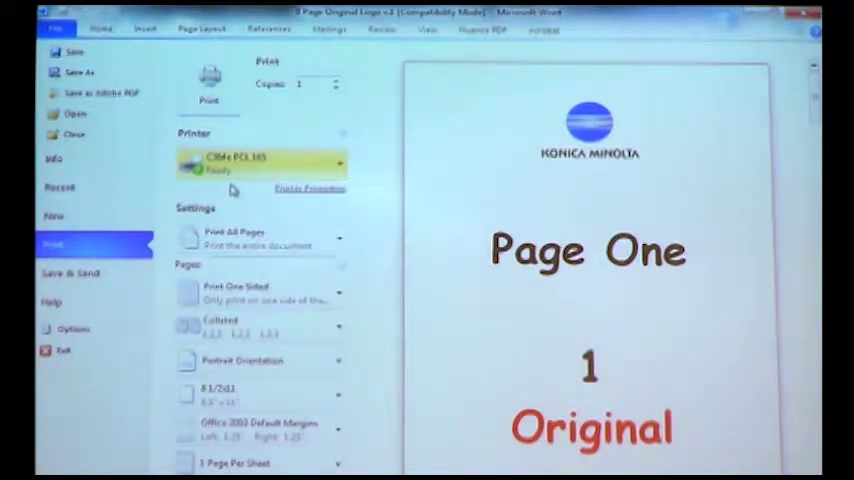
{"action": "mouse_move", "coordinate": [260, 162]}
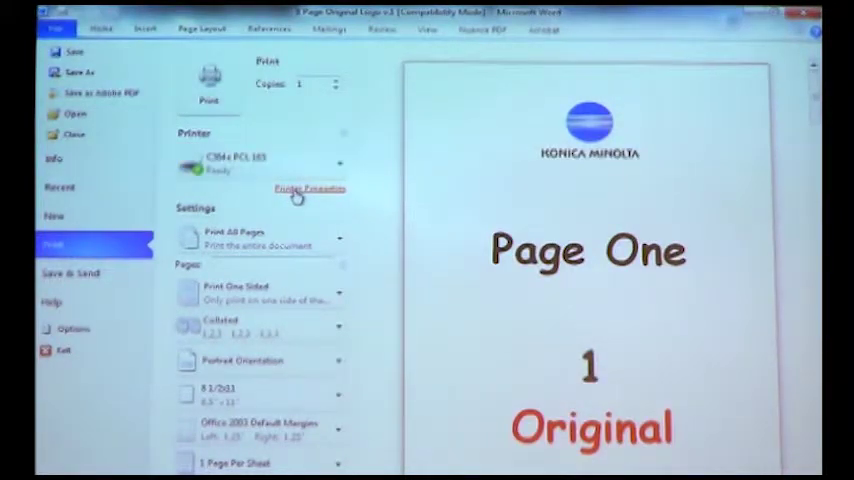
Show the C364e PCL printer properties and land on the Basic settings tab
{"action": "left_click", "coordinate": [308, 188]}
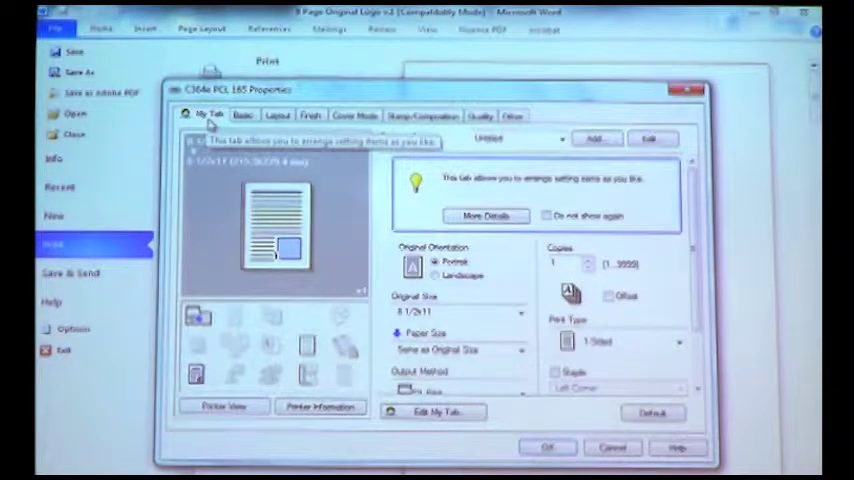
{"action": "left_click", "coordinate": [276, 116]}
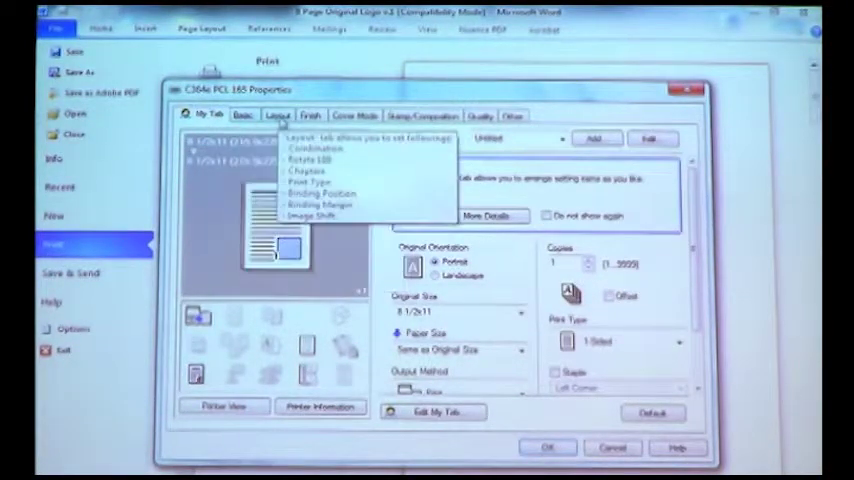
{"action": "left_click", "coordinate": [312, 116]}
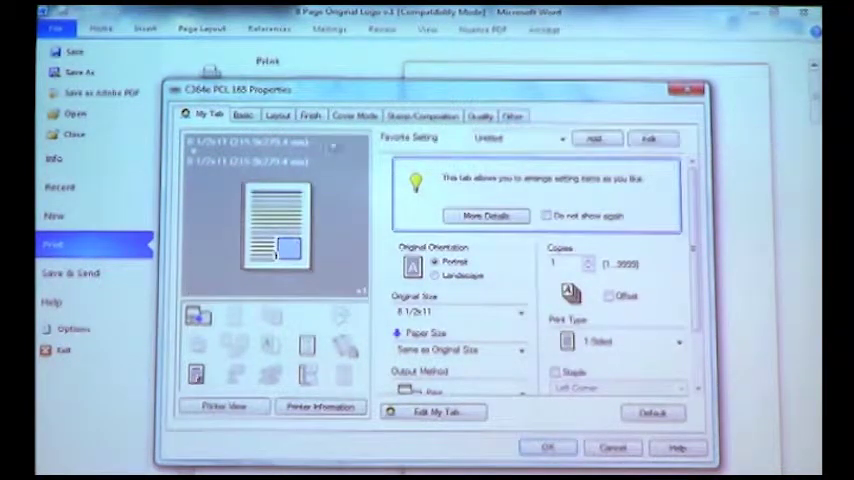
{"action": "left_click", "coordinate": [242, 116]}
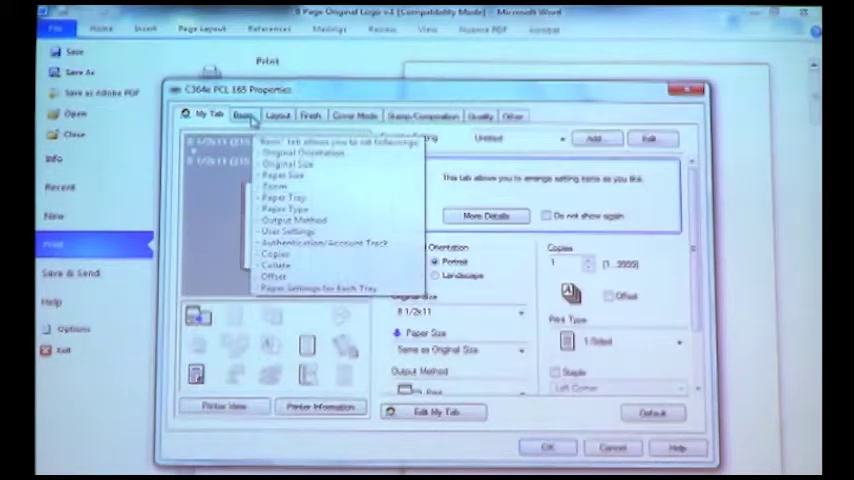
{"action": "left_click", "coordinate": [242, 116]}
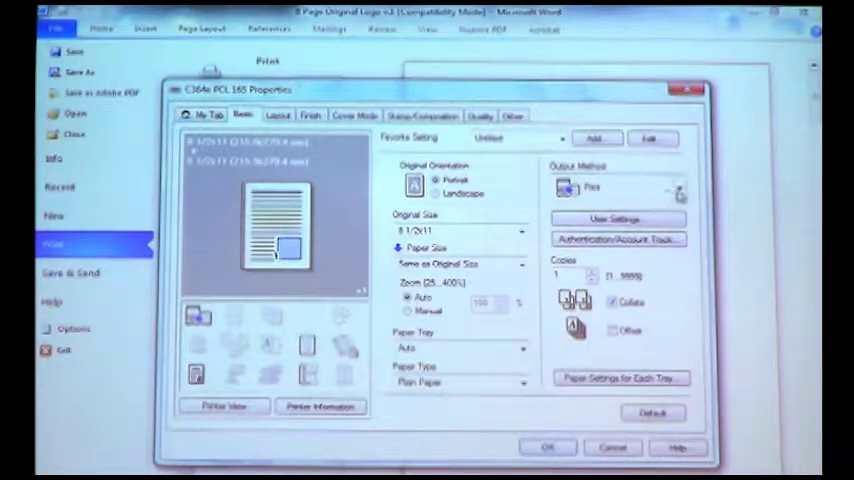
Set Output Method to Secure Print with an ID and password, then apply the driver settings
{"action": "left_click", "coordinate": [680, 188]}
{"action": "type", "text": "john"}
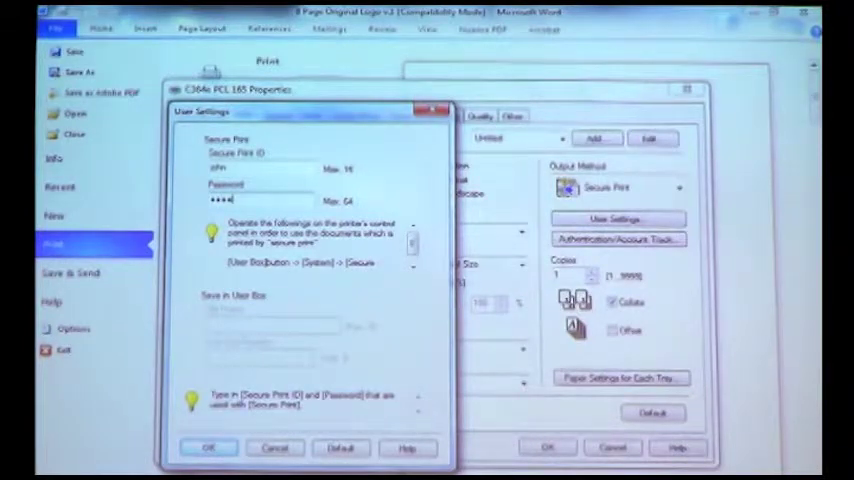
{"action": "left_click", "coordinate": [208, 448]}
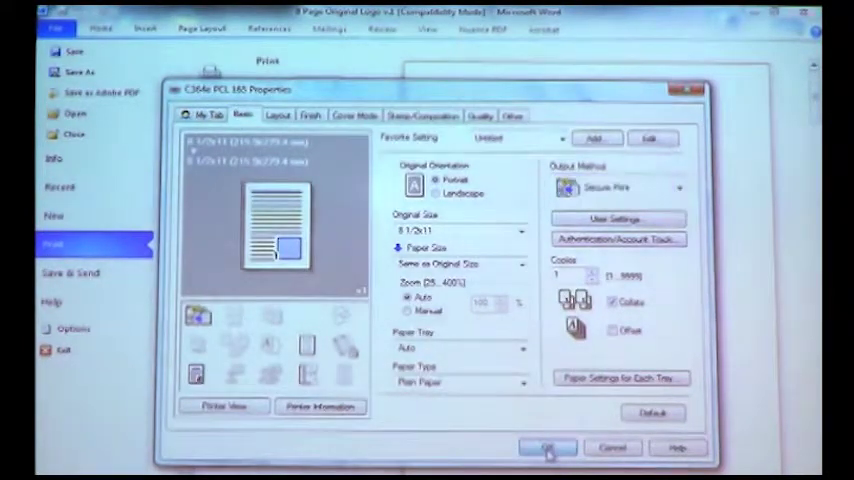
{"action": "left_click", "coordinate": [548, 448]}
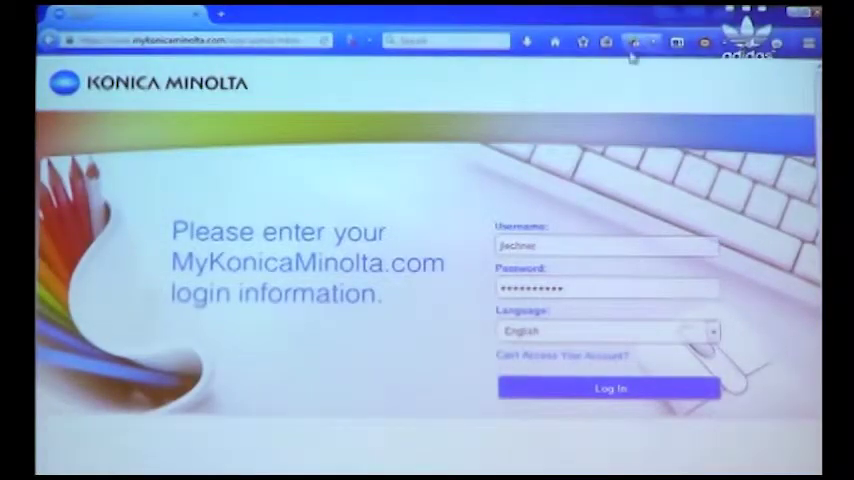
Connect to the bizhub C364e Remote Panel from the saved bookmark
{"action": "left_click", "coordinate": [606, 40]}
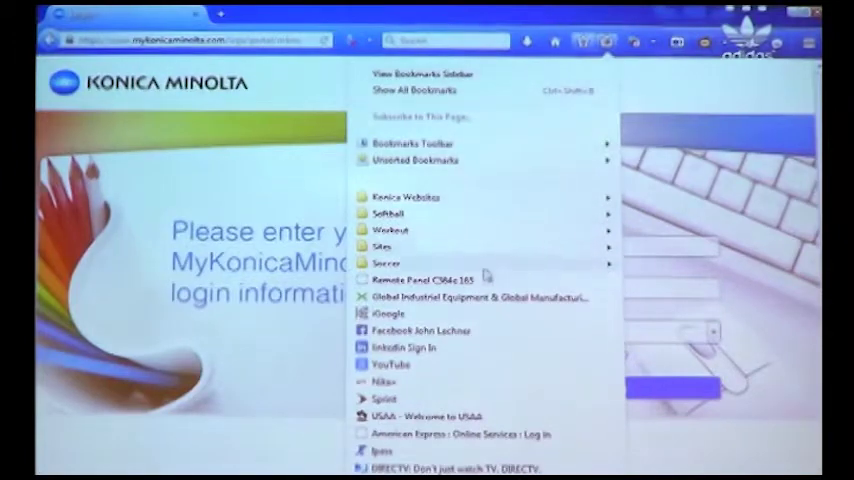
{"action": "left_click", "coordinate": [424, 278]}
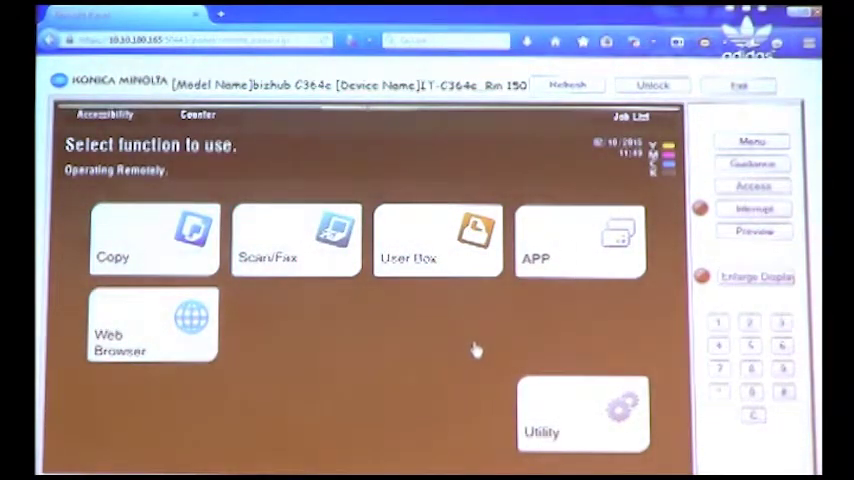
{"action": "mouse_move", "coordinate": [460, 358]}
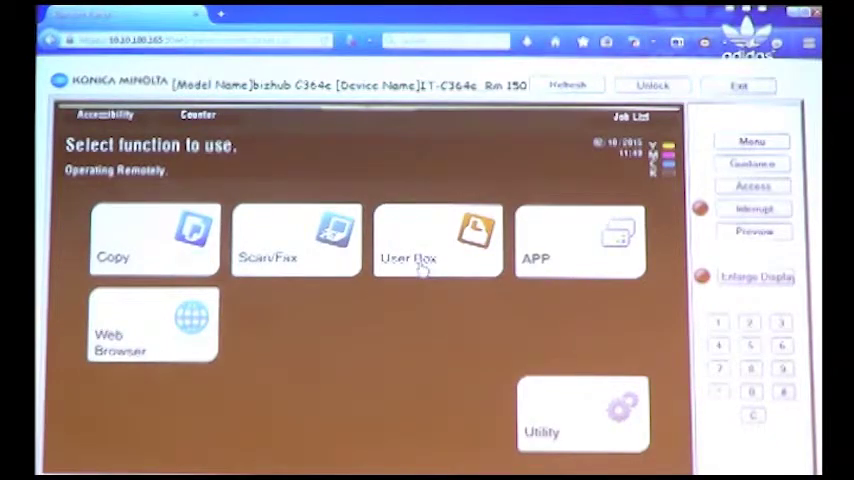
Enter User Box and switch to the System boxes listing Secure Print
{"action": "left_click", "coordinate": [436, 240]}
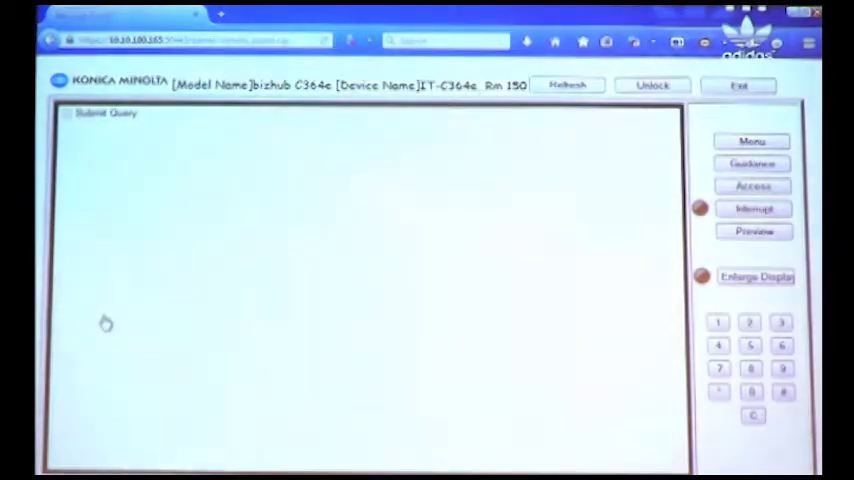
{"action": "left_click", "coordinate": [104, 112]}
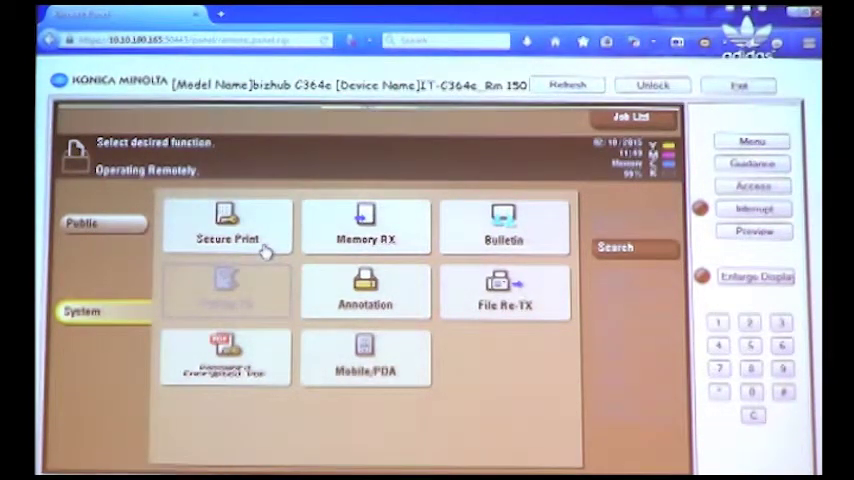
Unlock the Secure Print box with the job's Document ID and password
{"action": "left_click", "coordinate": [228, 224]}
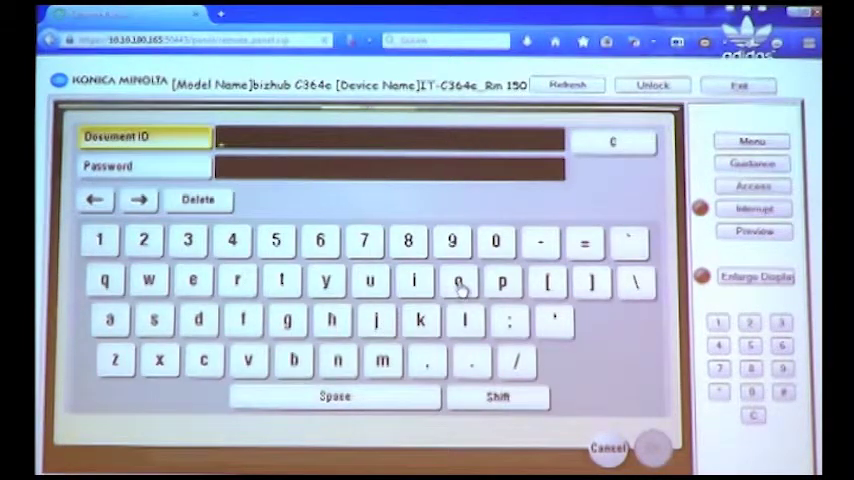
{"action": "left_click", "coordinate": [460, 280]}
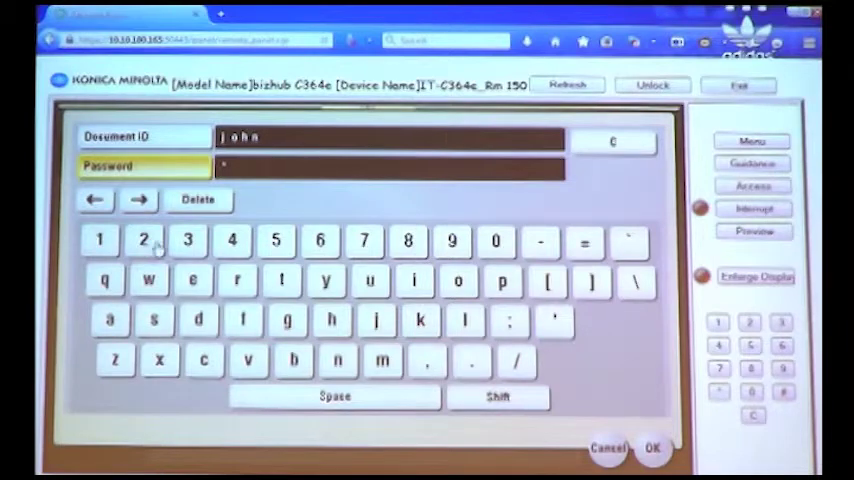
{"action": "left_click", "coordinate": [232, 240]}
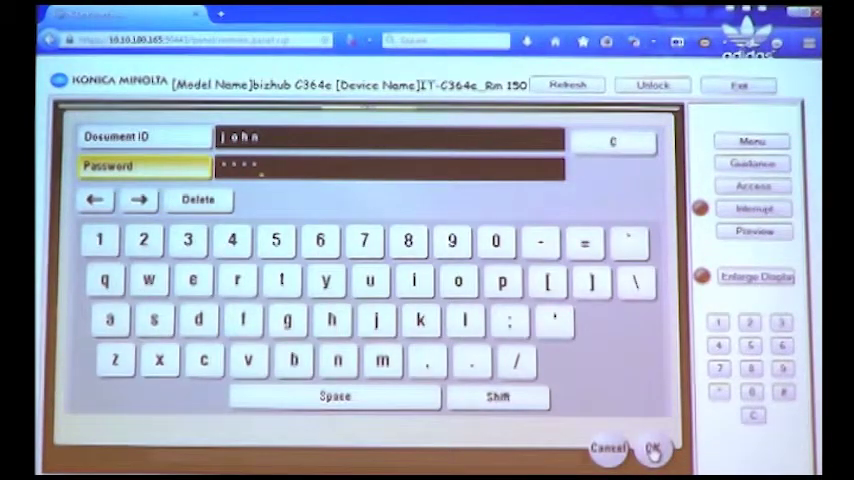
{"action": "left_click", "coordinate": [652, 448]}
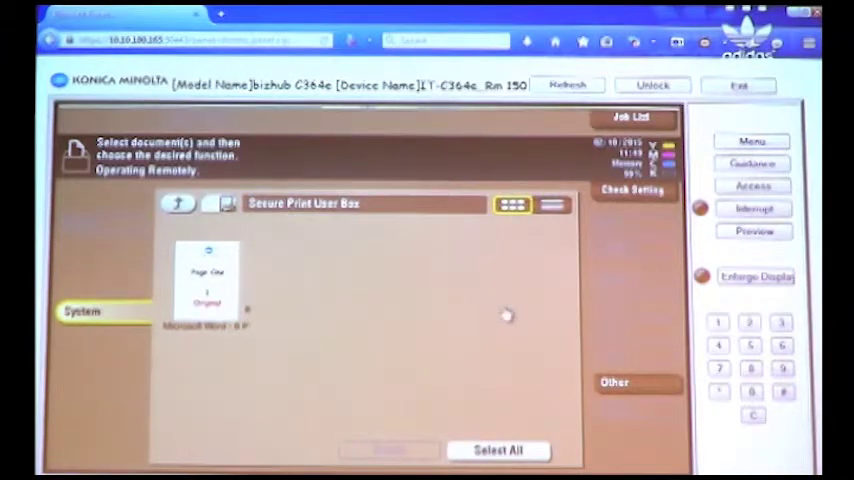
{"action": "mouse_move", "coordinate": [480, 324]}
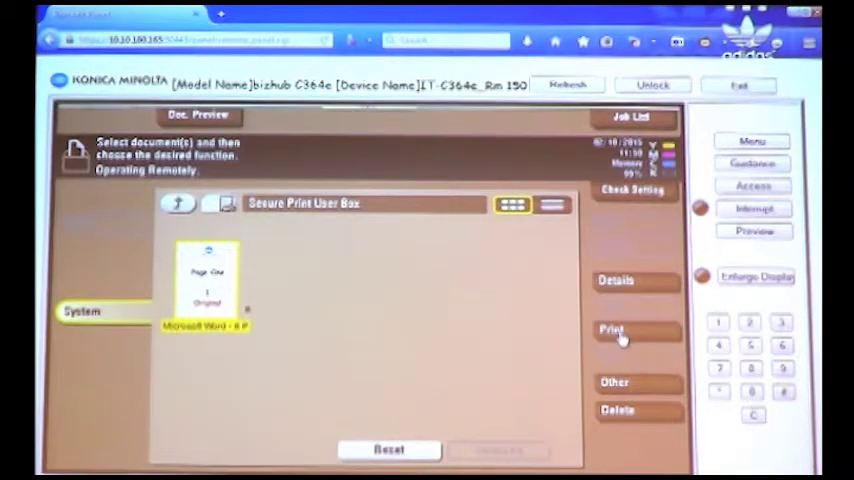
Choose Print for the held Word document to reach its duplex/combine options
{"action": "left_click", "coordinate": [612, 330]}
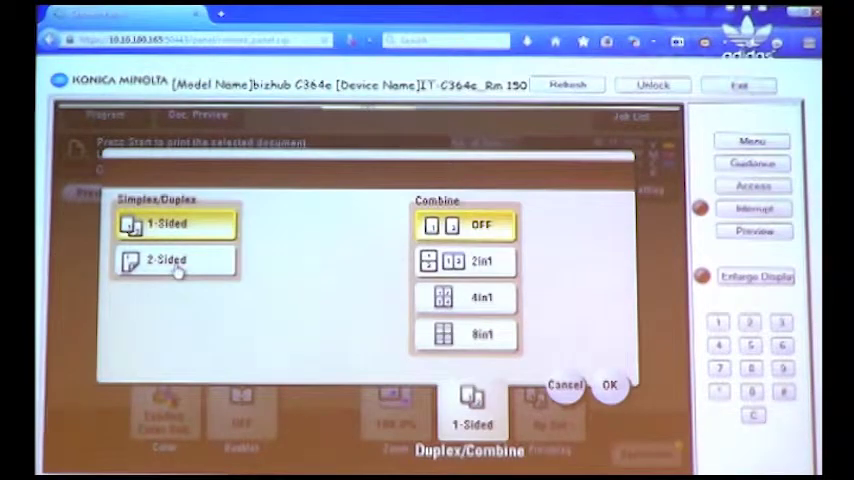
Set the job to 2-Sided output
{"action": "left_click", "coordinate": [176, 260]}
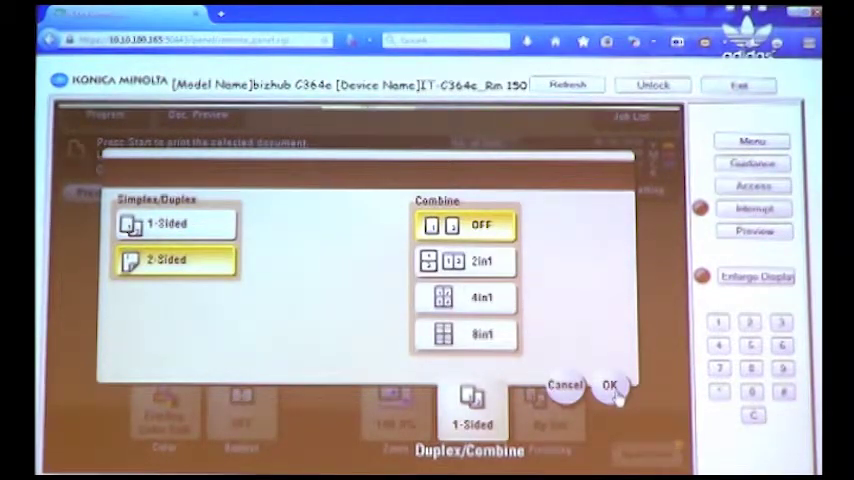
{"action": "left_click", "coordinate": [612, 386]}
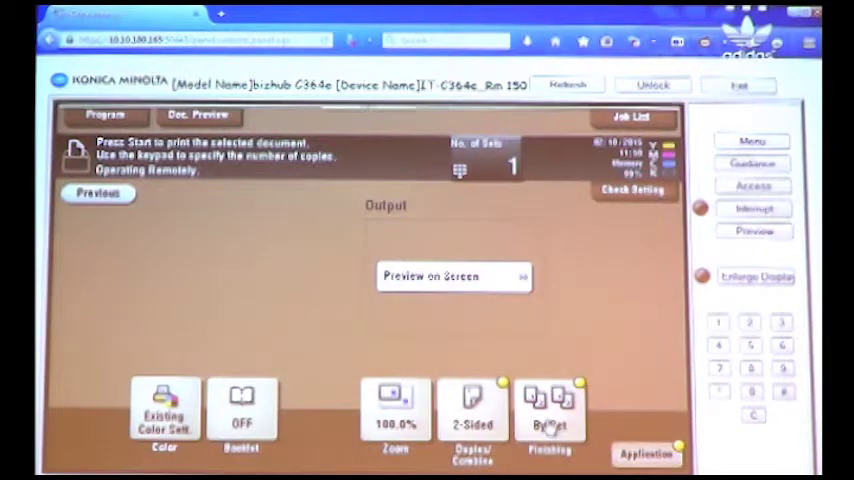
Add a Corner staple in Finishing and start printing the released job
{"action": "left_click", "coordinate": [550, 416]}
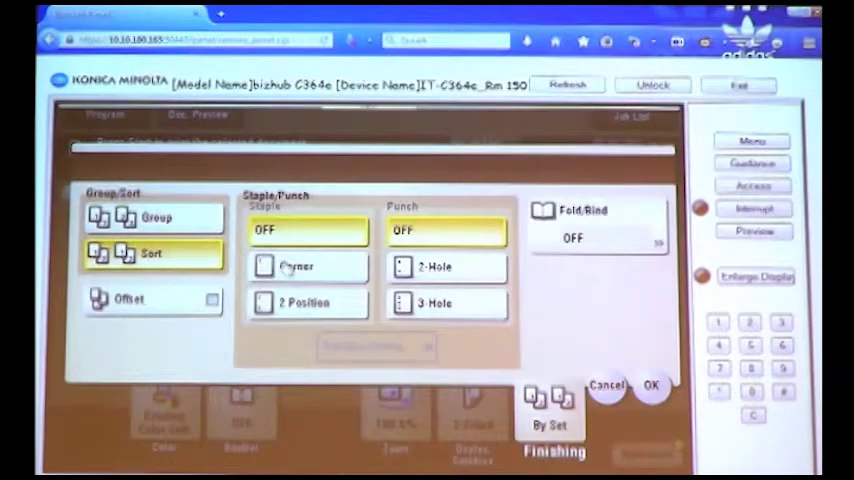
{"action": "left_click", "coordinate": [308, 268]}
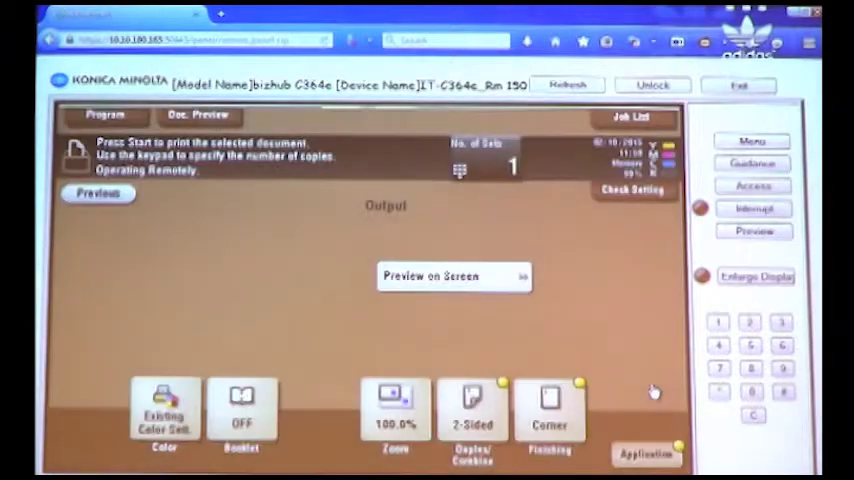
{"action": "mouse_move", "coordinate": [656, 390]}
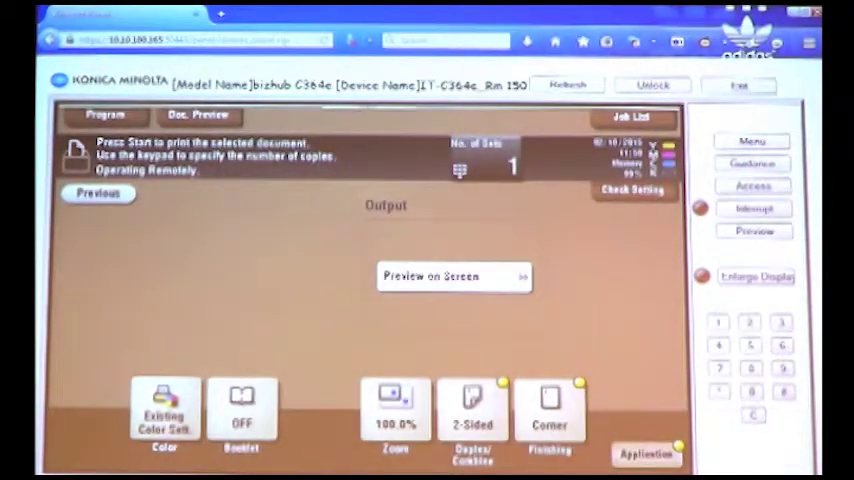
{"action": "left_click", "coordinate": [454, 276]}
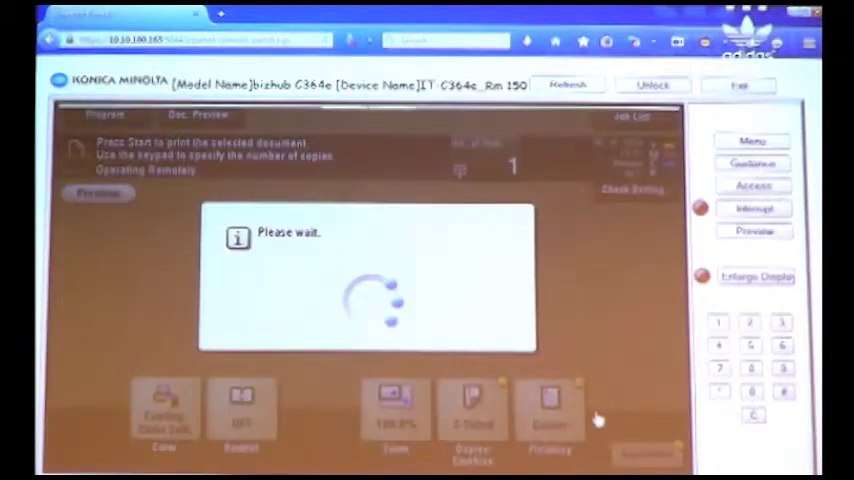
{"action": "mouse_move", "coordinate": [590, 384]}
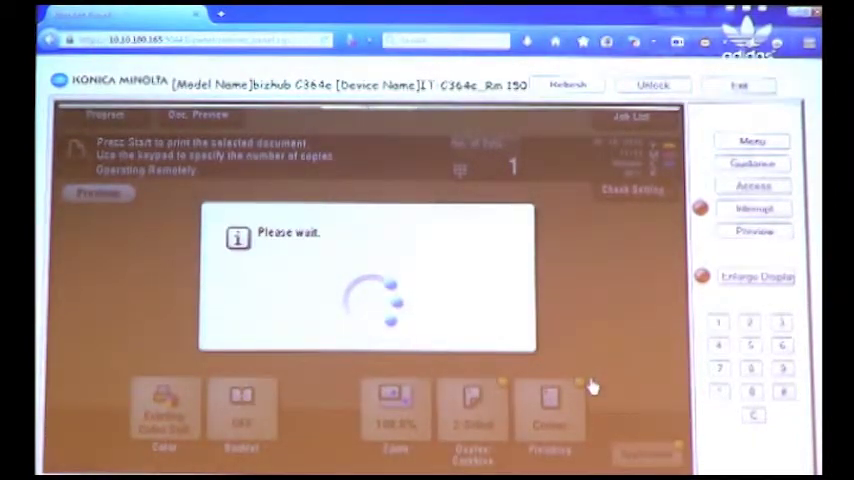
{"action": "mouse_move", "coordinate": [590, 308]}
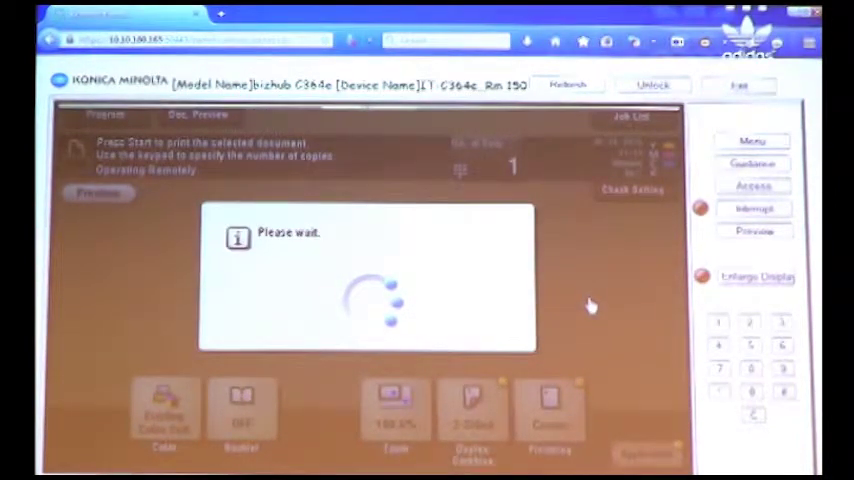